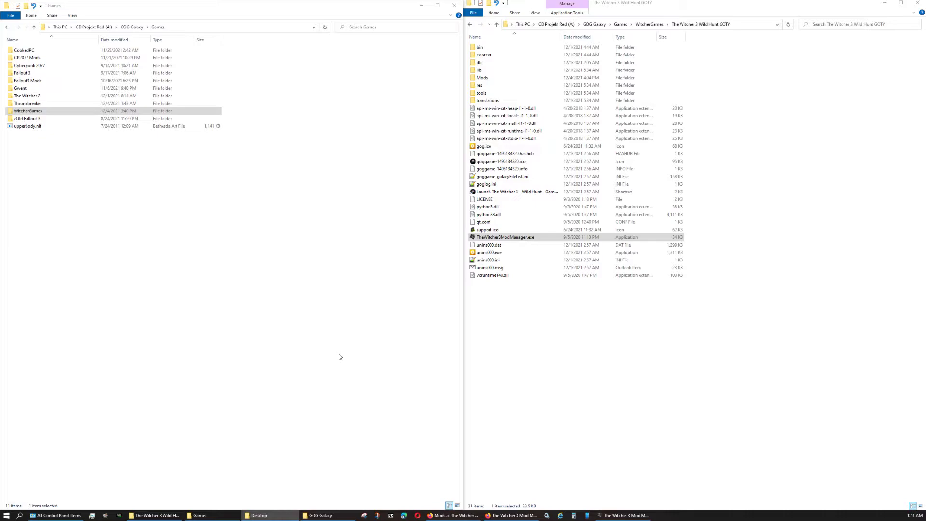
mouse_move(492, 206)
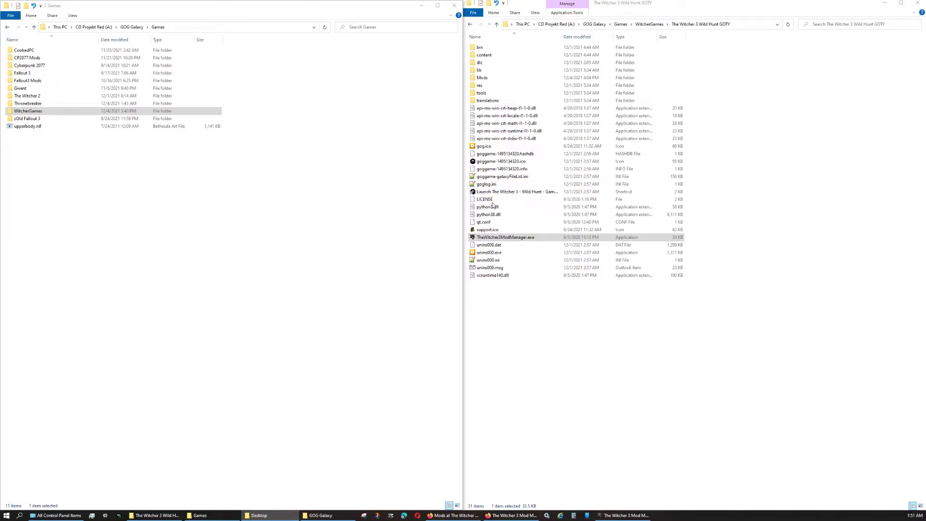
mouse_move(555, 151)
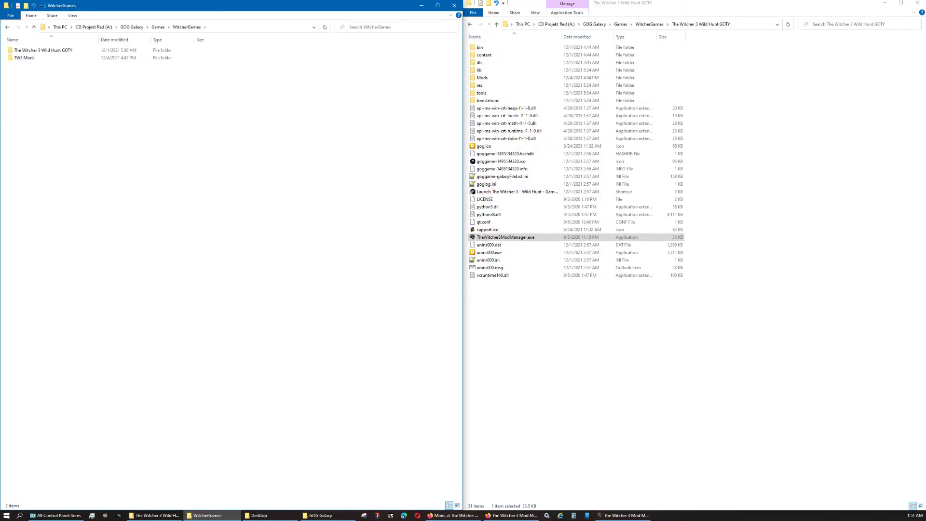
Select and open the TW3 Mods folder, which shows it is empty
click(24, 58)
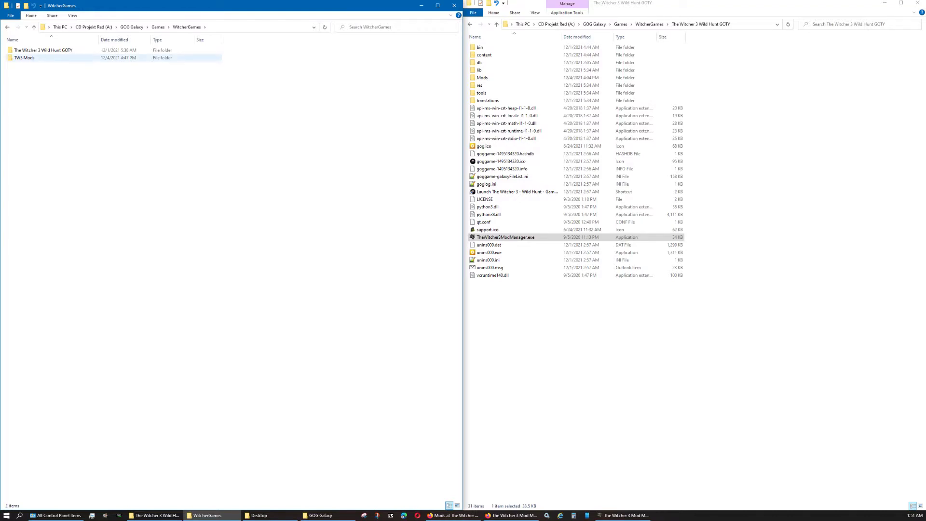
mouse_move(24, 58)
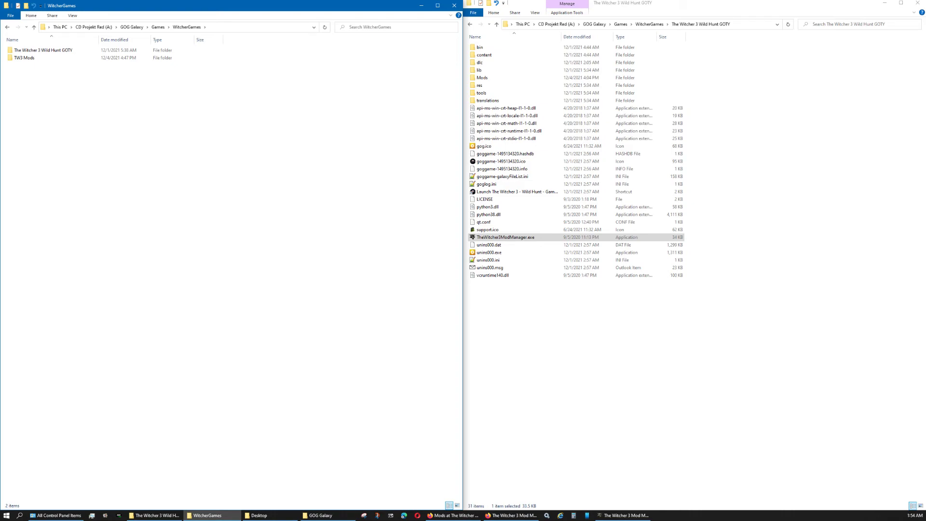
mouse_move(25, 58)
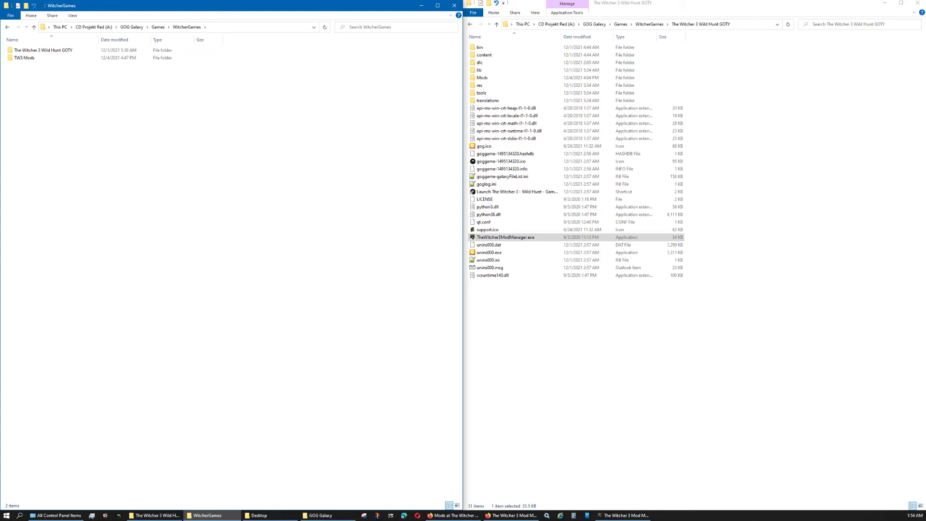
mouse_move(24, 57)
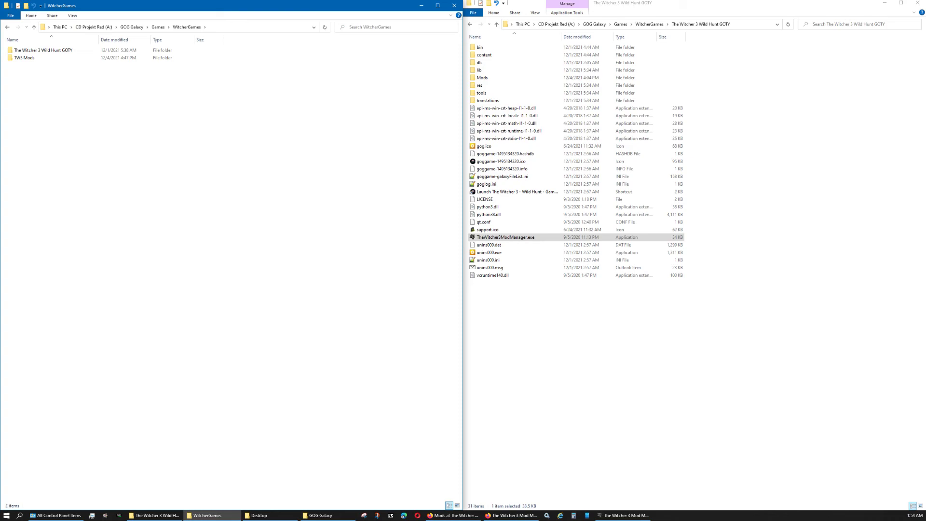
double_click(24, 58)
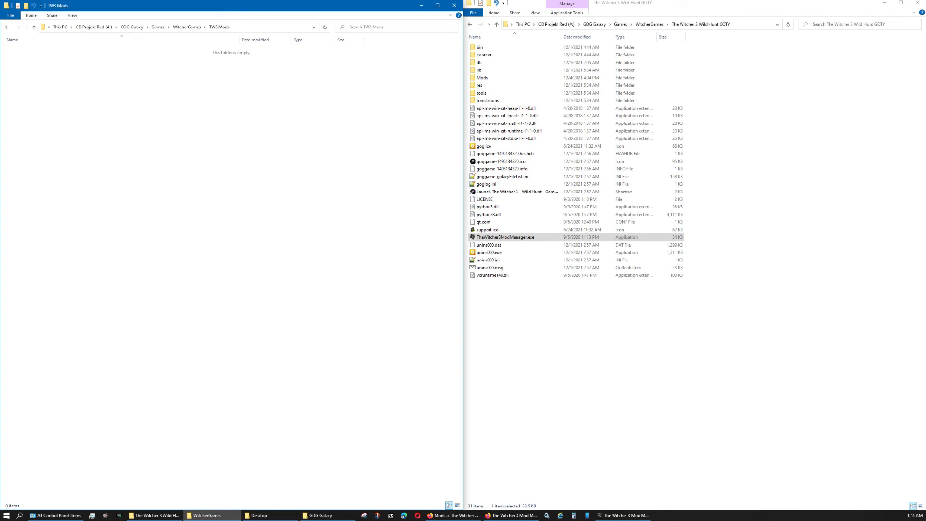